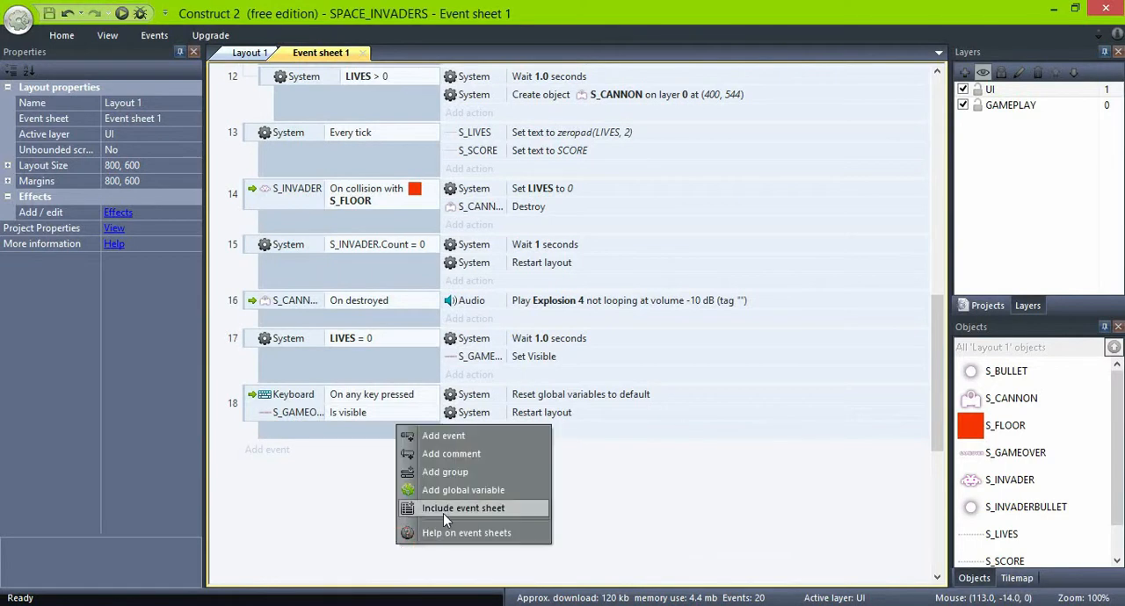
pyautogui.moveTo(464, 489)
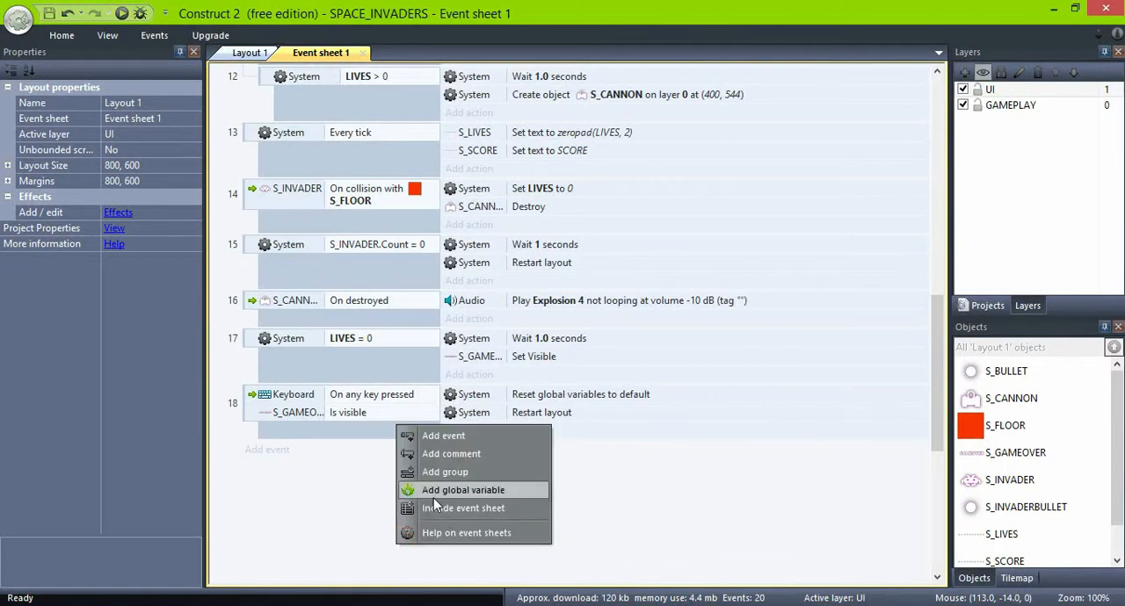
# Create a global number variable SPEED with initial value 1.
pyautogui.click(464, 488)
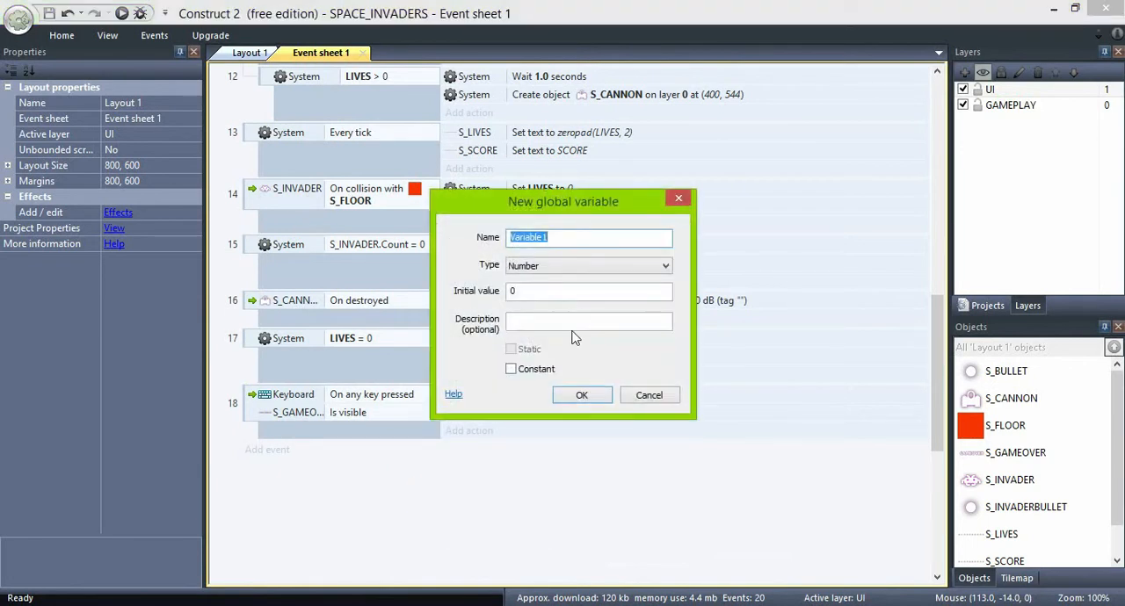
pyautogui.write('SPEED')
pyautogui.click(589, 290)
pyautogui.write('1')
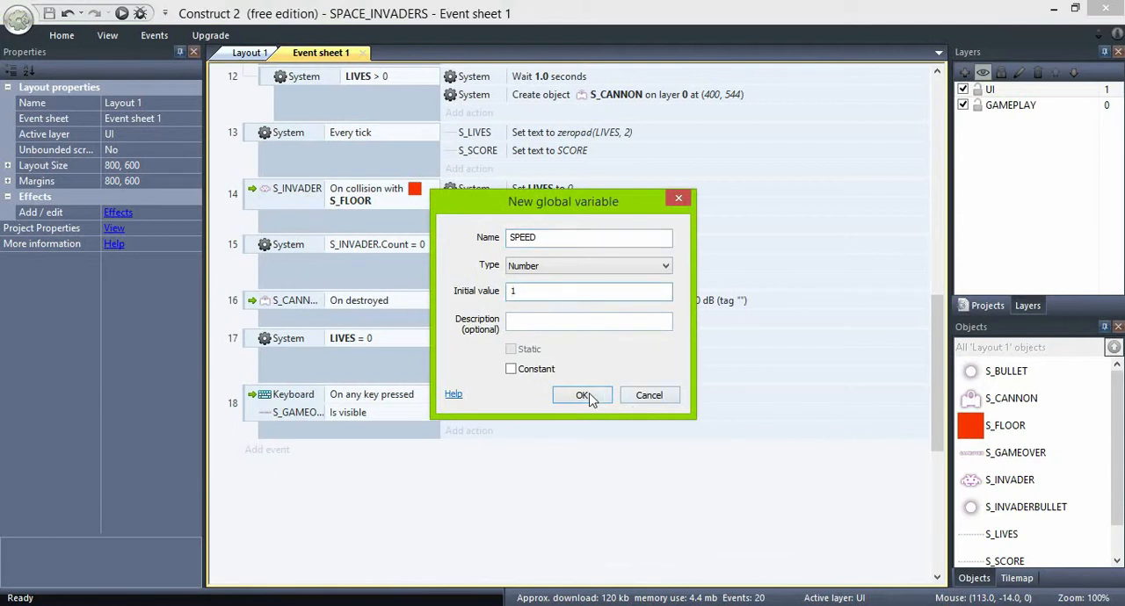
pyautogui.click(584, 394)
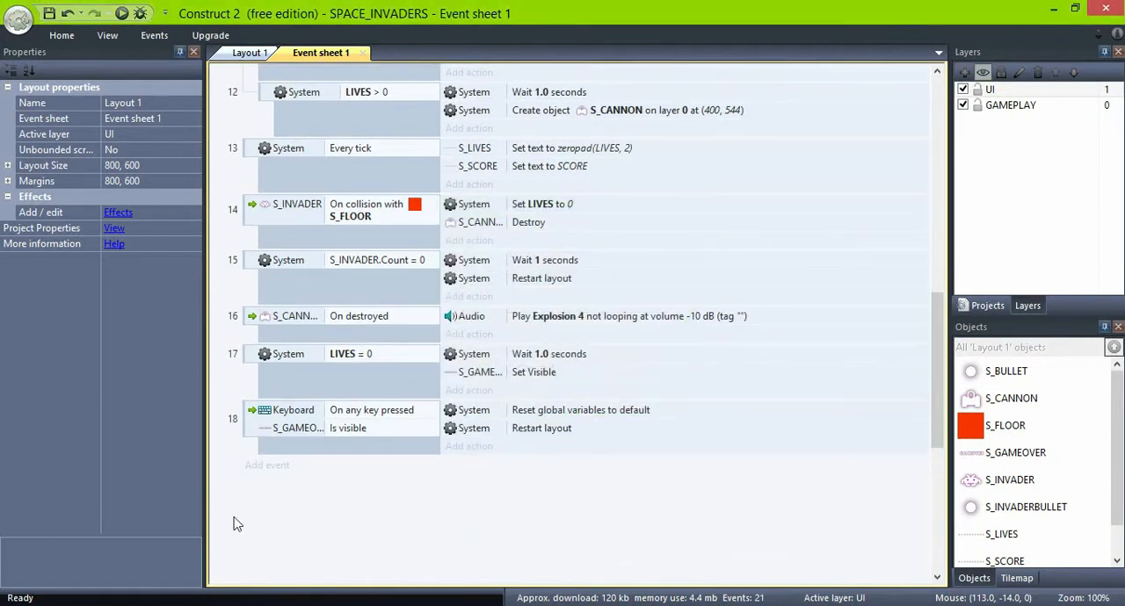
# Add a System 'Compare two values' event: S_INVADER.Count less or equal 14.
pyautogui.click(267, 464)
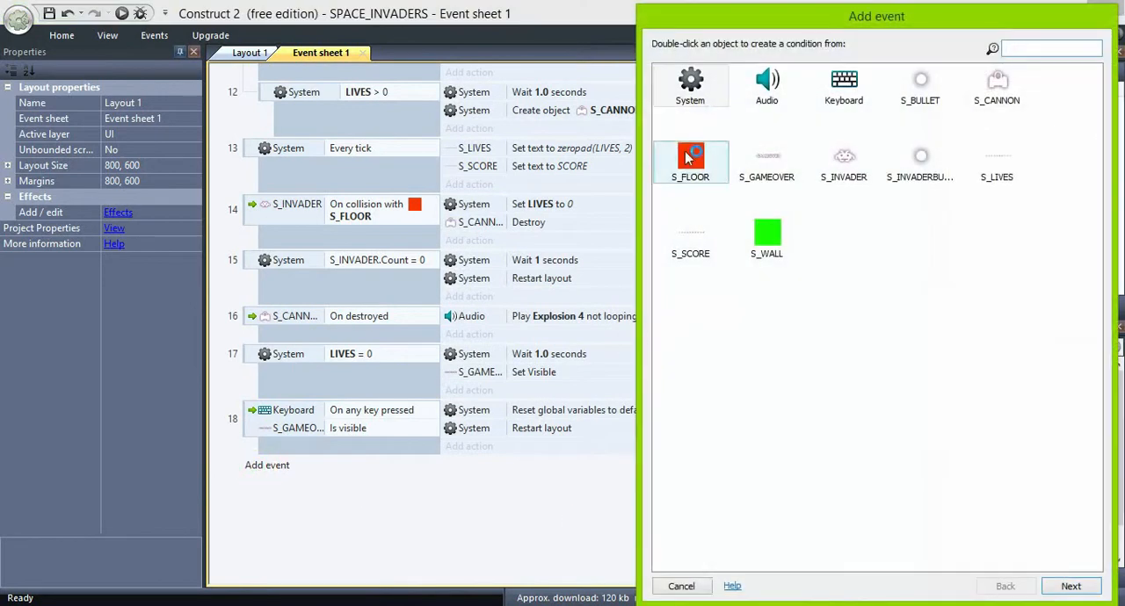
pyautogui.doubleClick(689, 84)
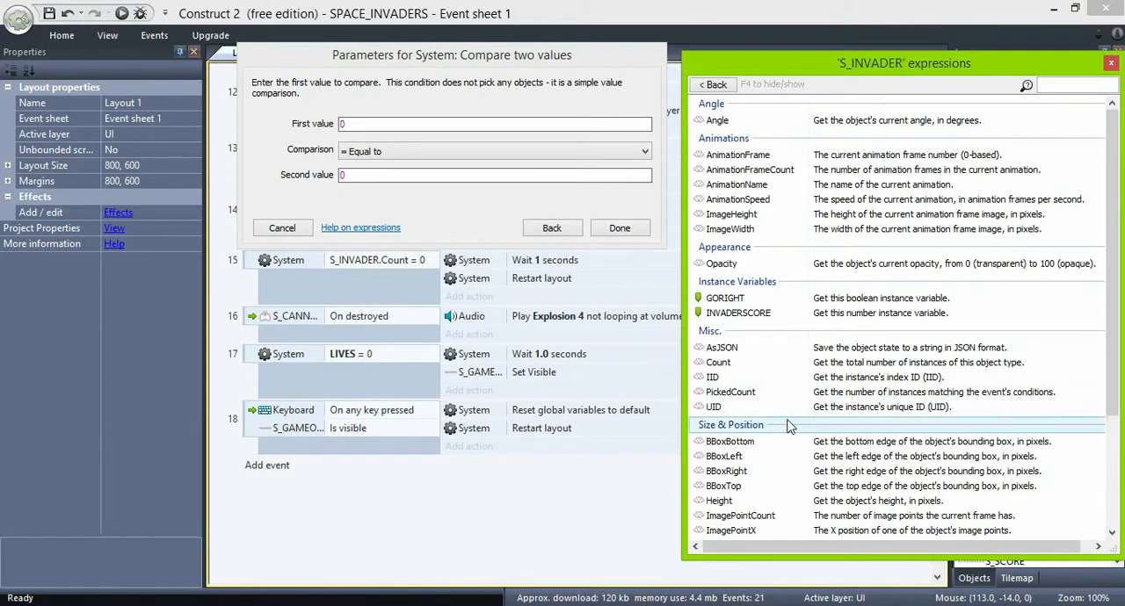
pyautogui.doubleClick(717, 362)
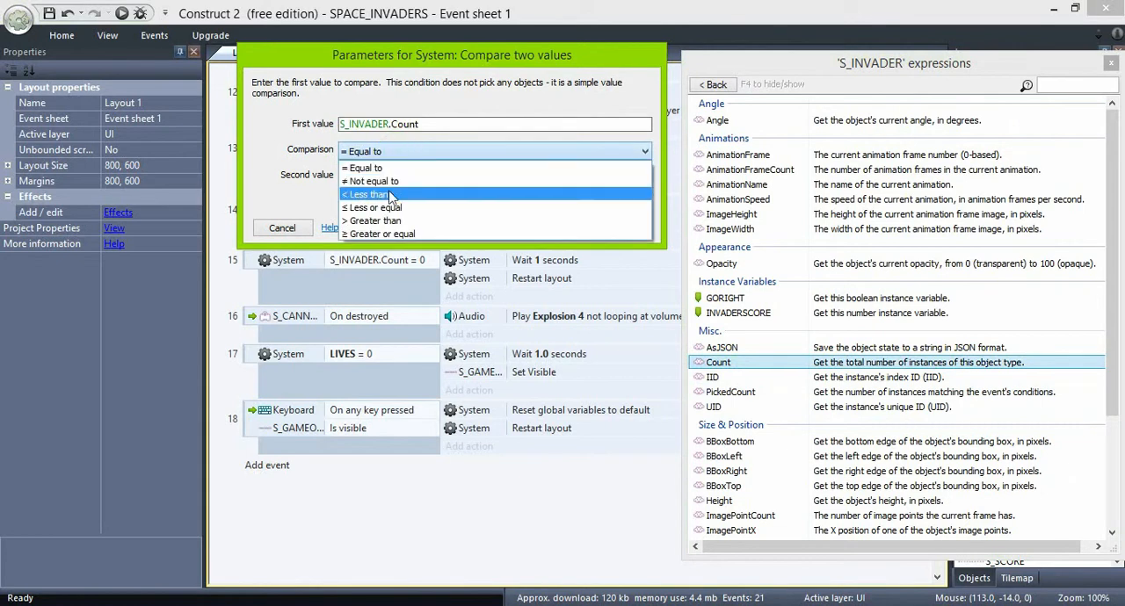
pyautogui.click(366, 193)
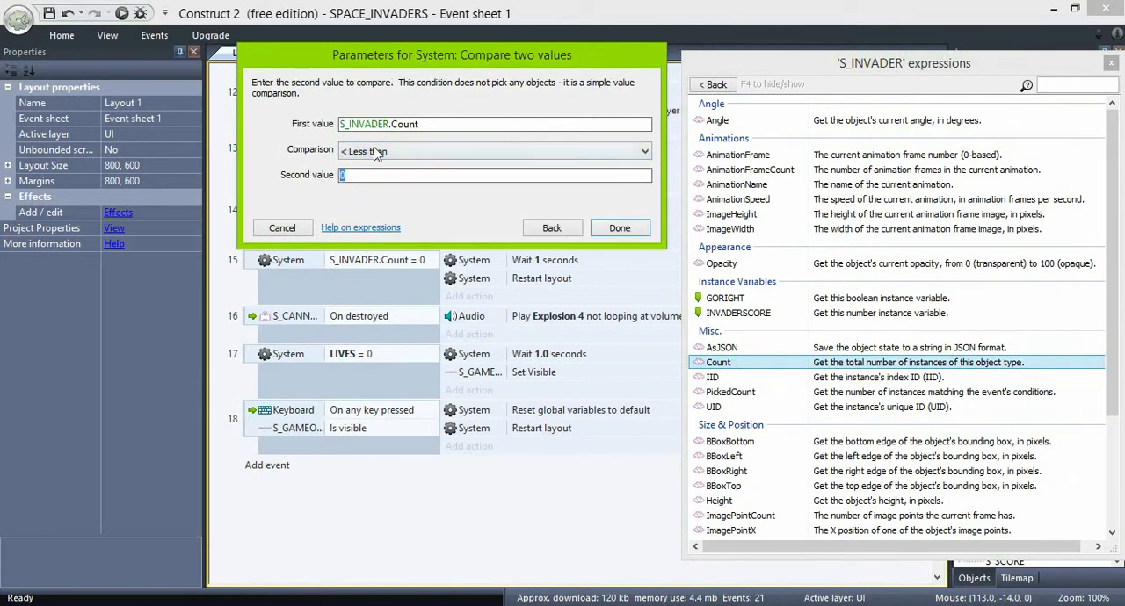
pyautogui.click(492, 151)
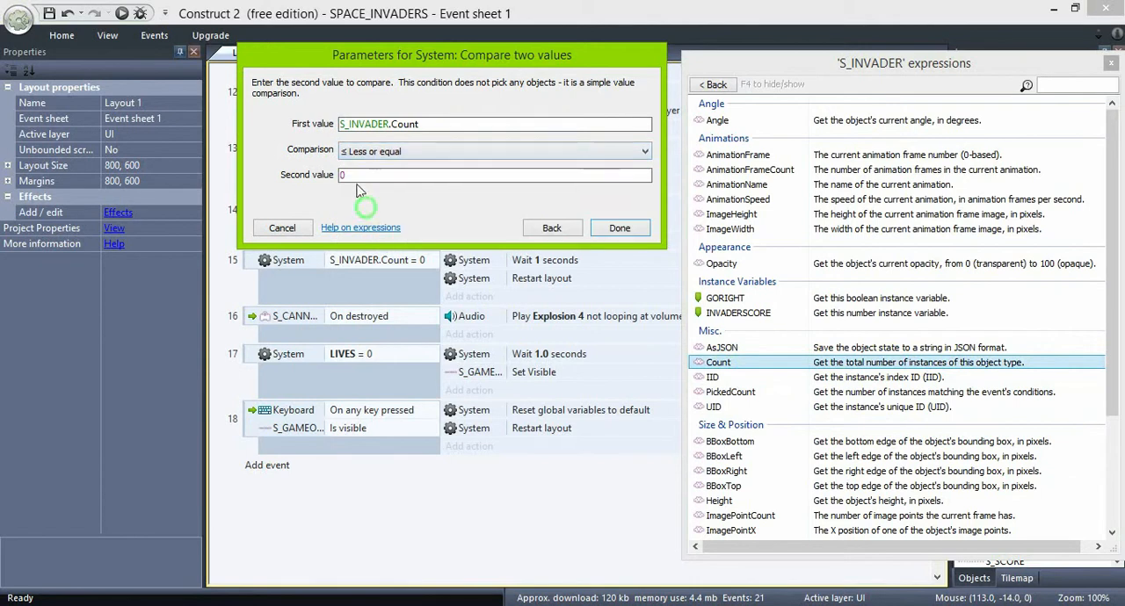
pyautogui.write('14')
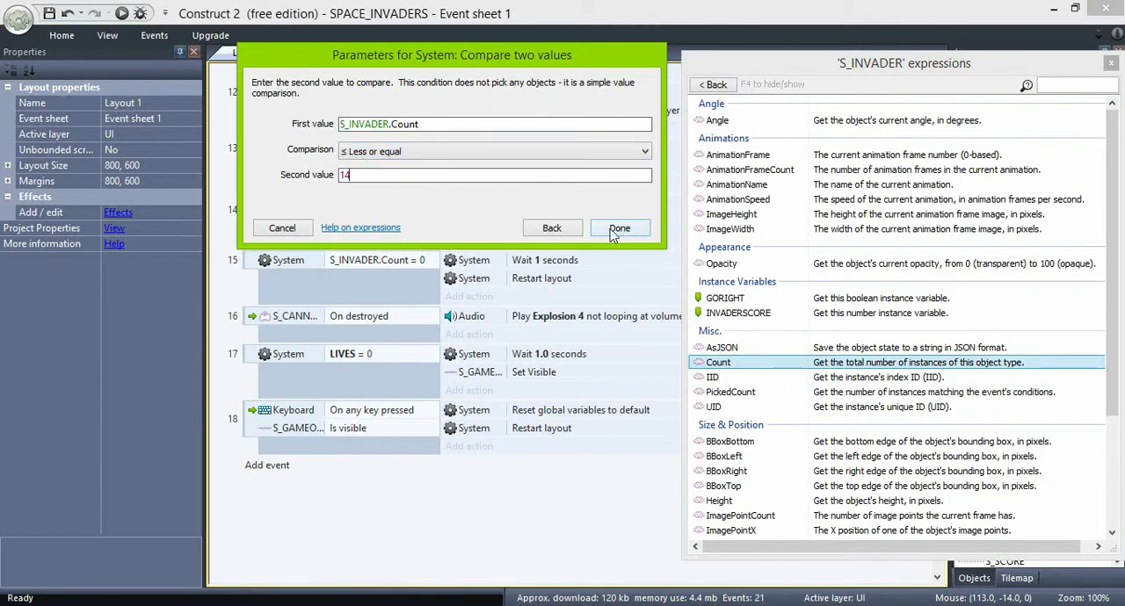
pyautogui.moveTo(432, 167)
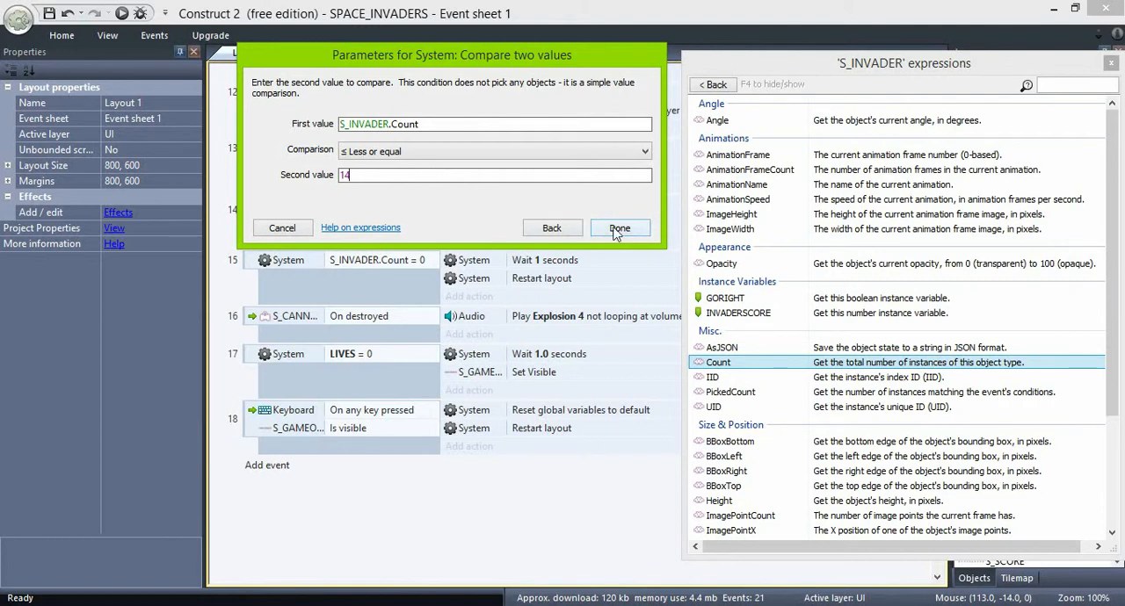
pyautogui.click(619, 228)
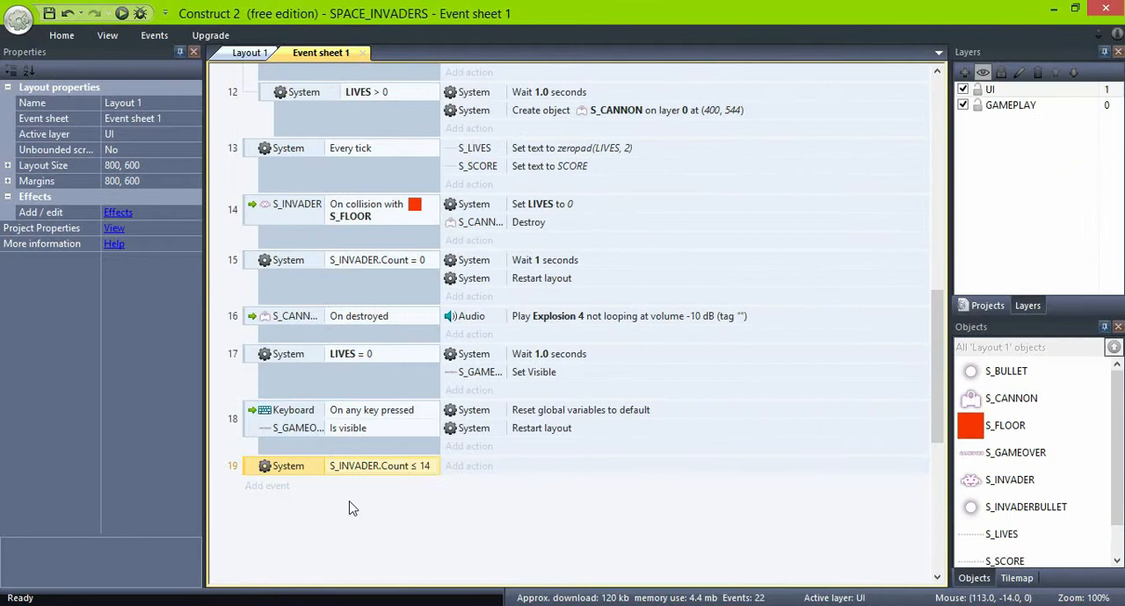
# Add a System Trigger once condition to the invader-count event 19.
pyautogui.rightClick(351, 204)
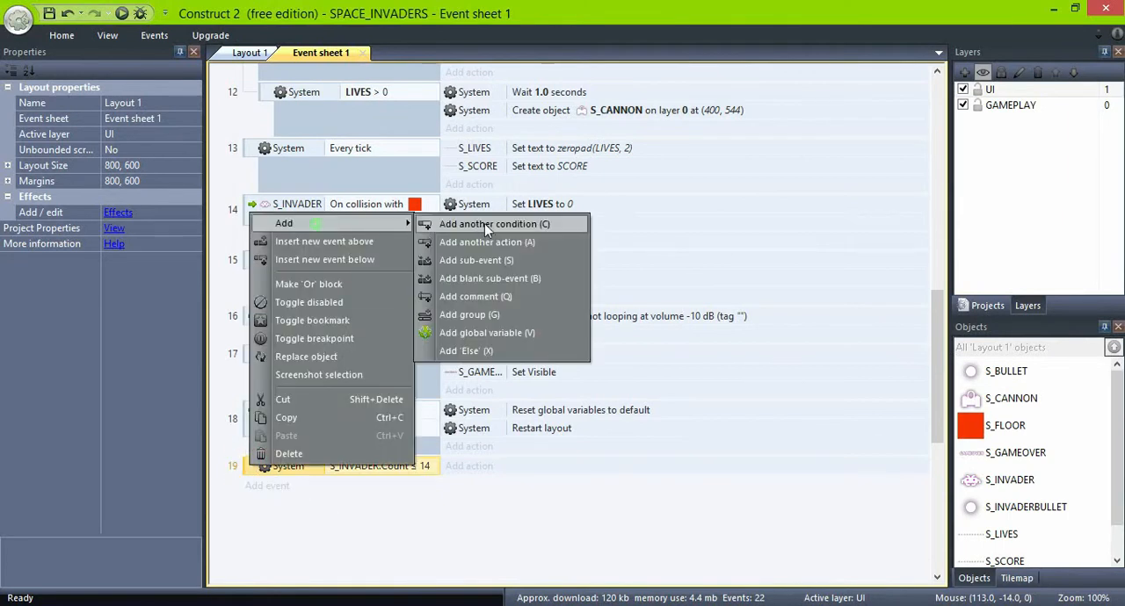
pyautogui.click(494, 223)
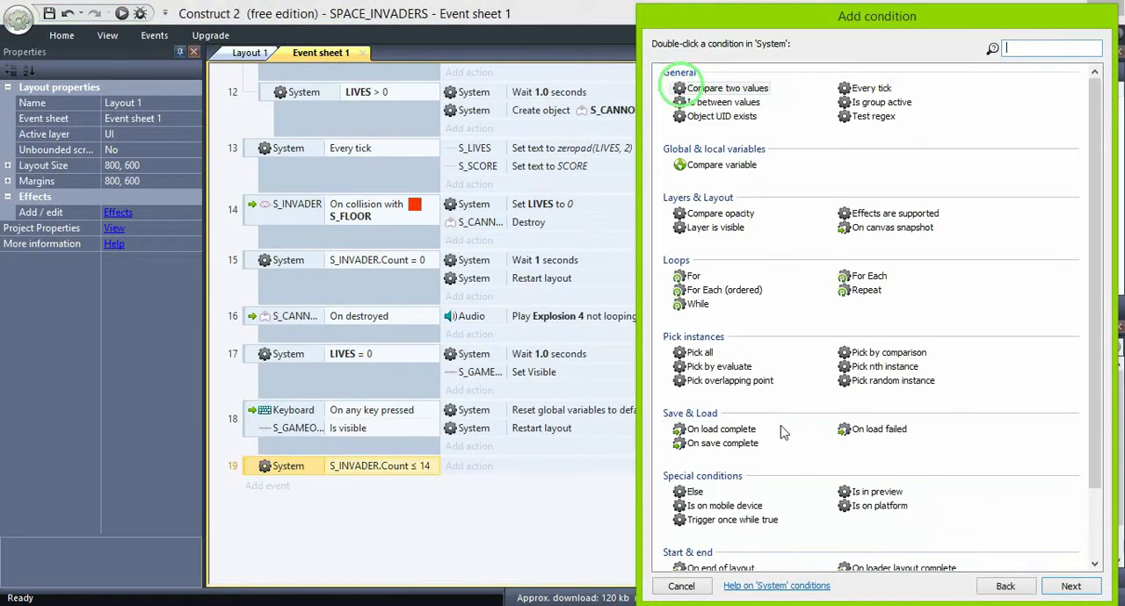
pyautogui.scroll(-3)
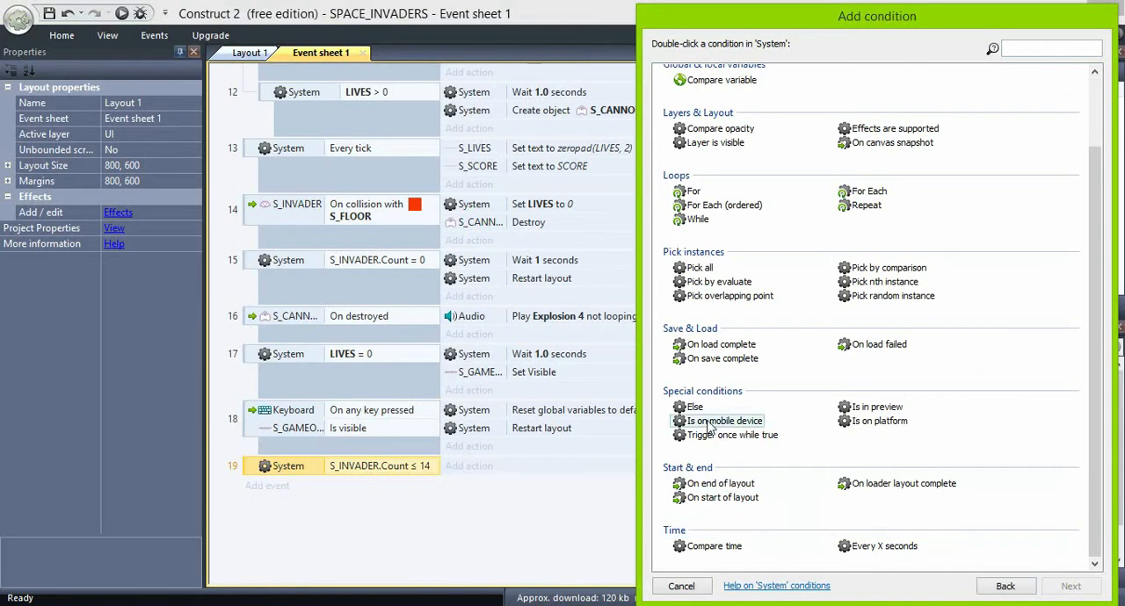
pyautogui.scroll(3)
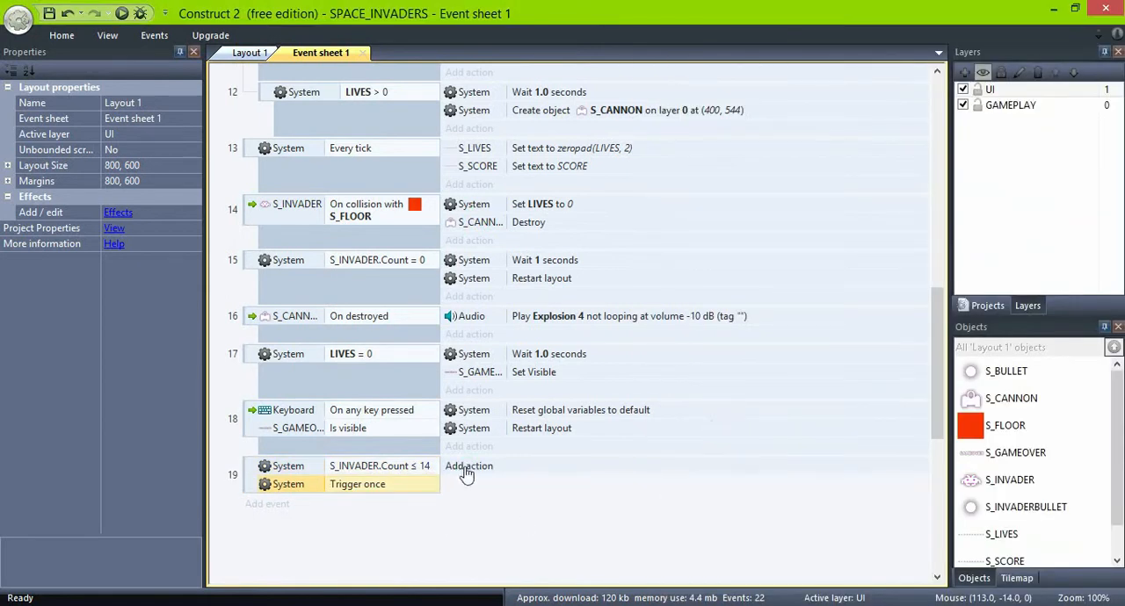
# Give event 19 a System 'Set value' action setting SPEED to 0.75.
pyautogui.click(469, 466)
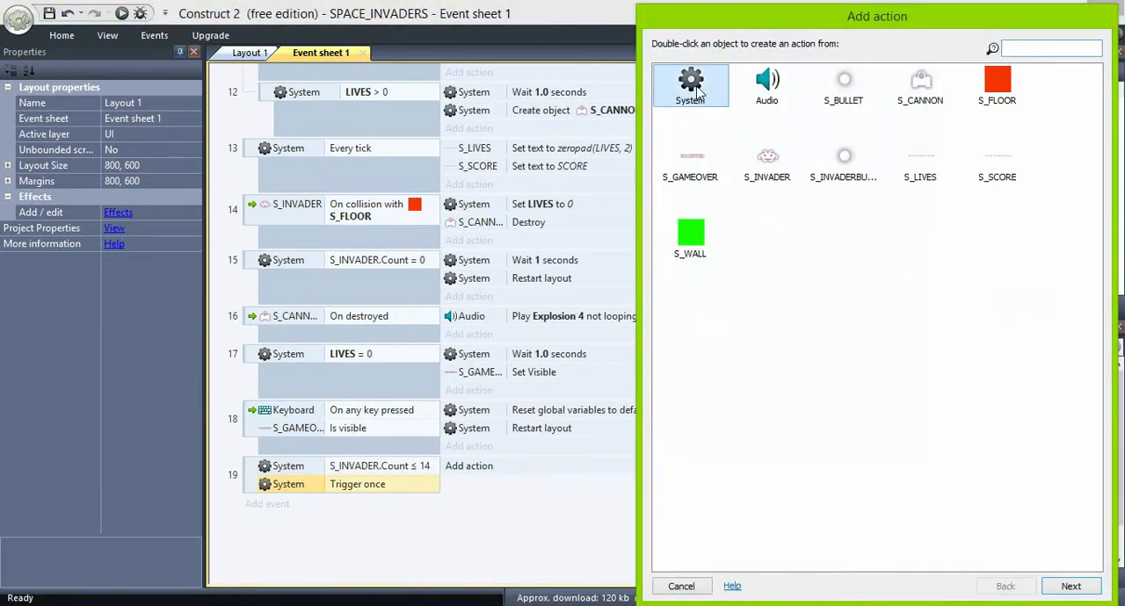
pyautogui.doubleClick(691, 84)
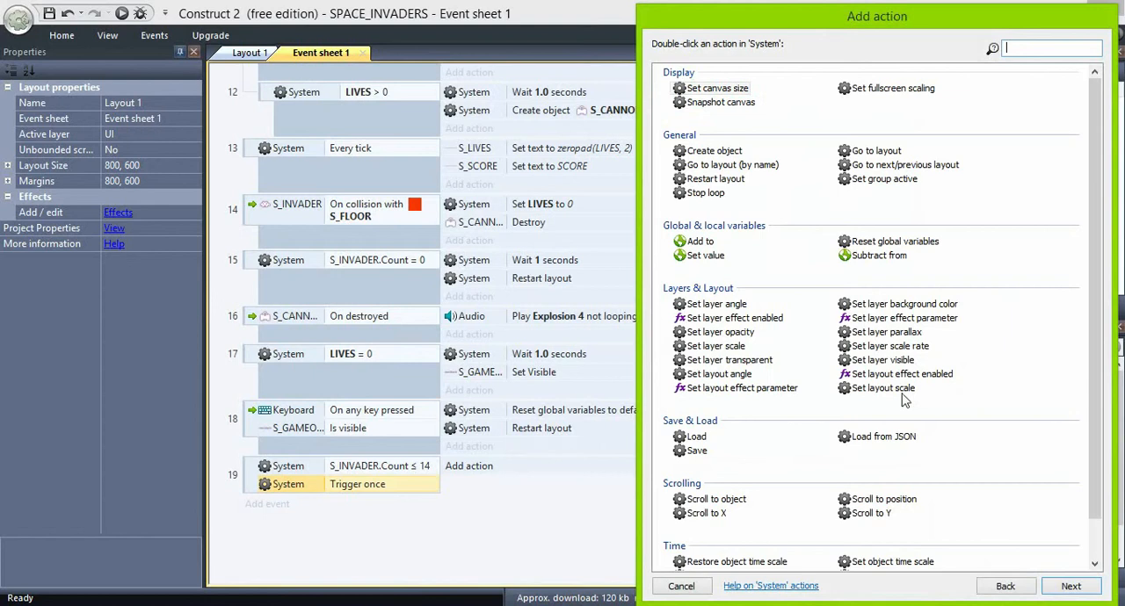
pyautogui.moveTo(717, 274)
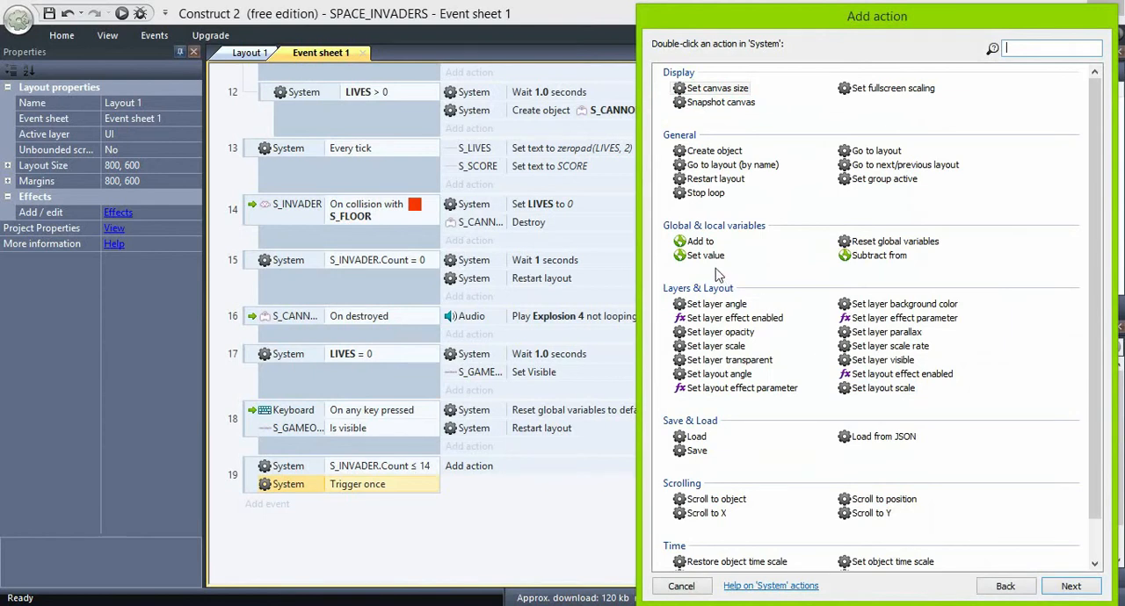
pyautogui.doubleClick(703, 255)
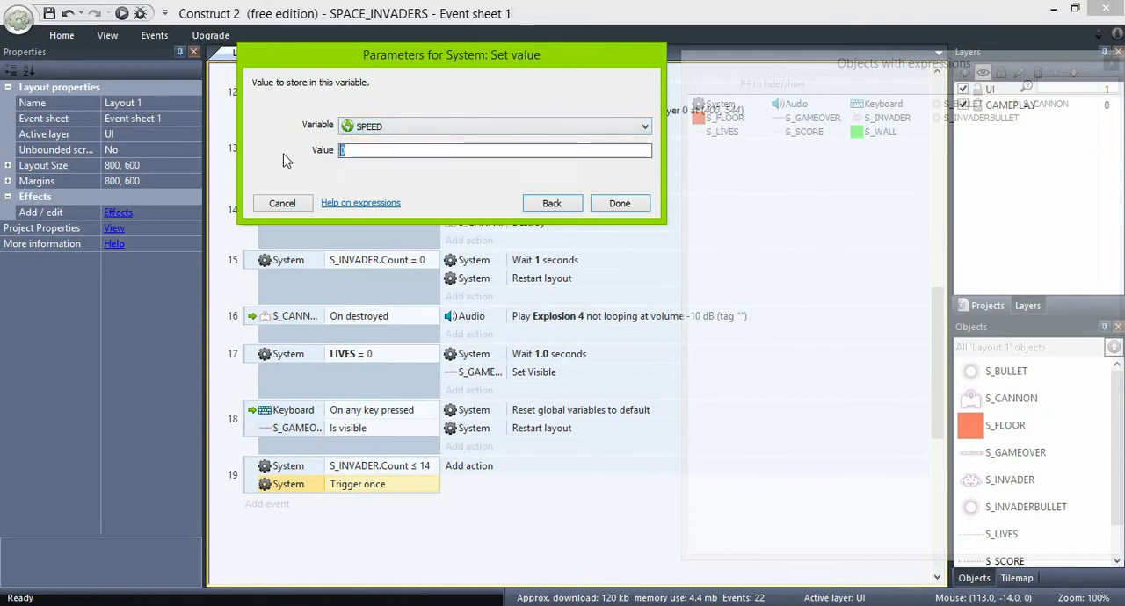
pyautogui.write('0')
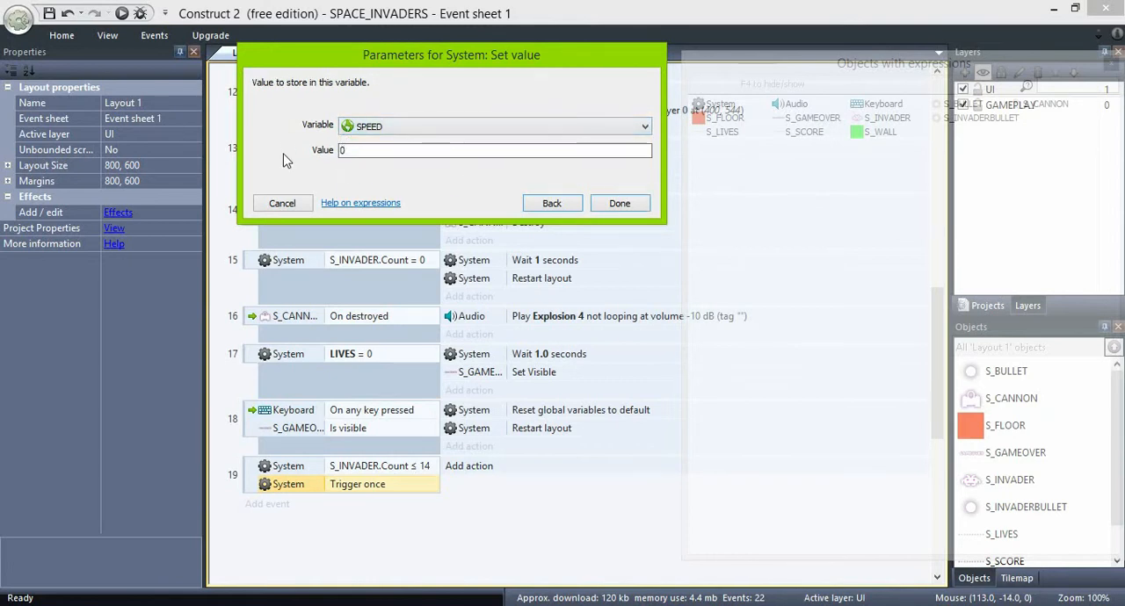
pyautogui.write('0.7')
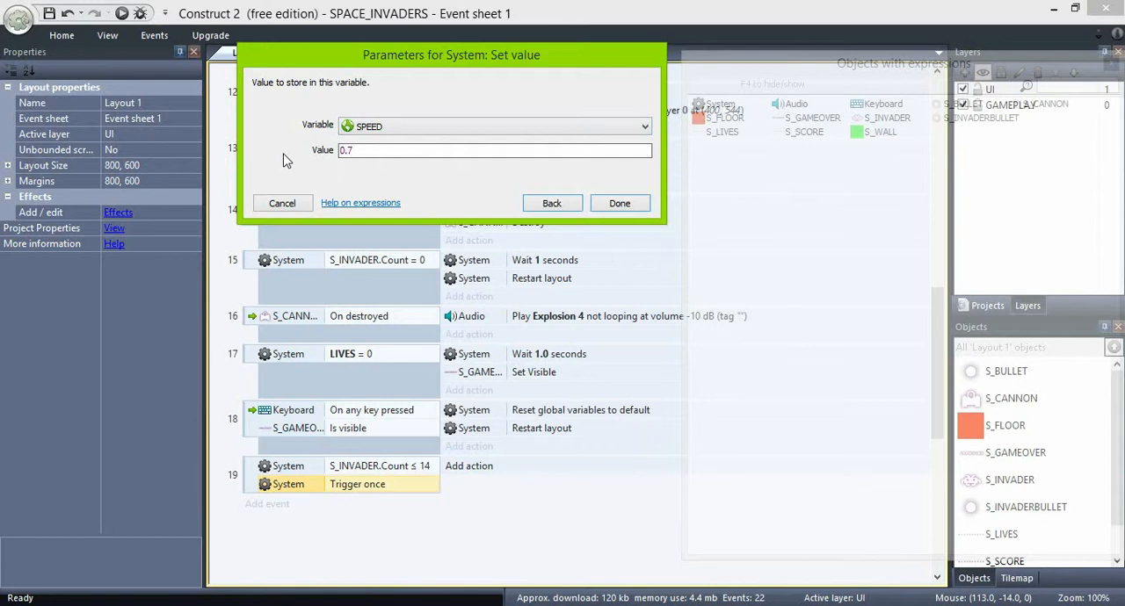
pyautogui.click(618, 204)
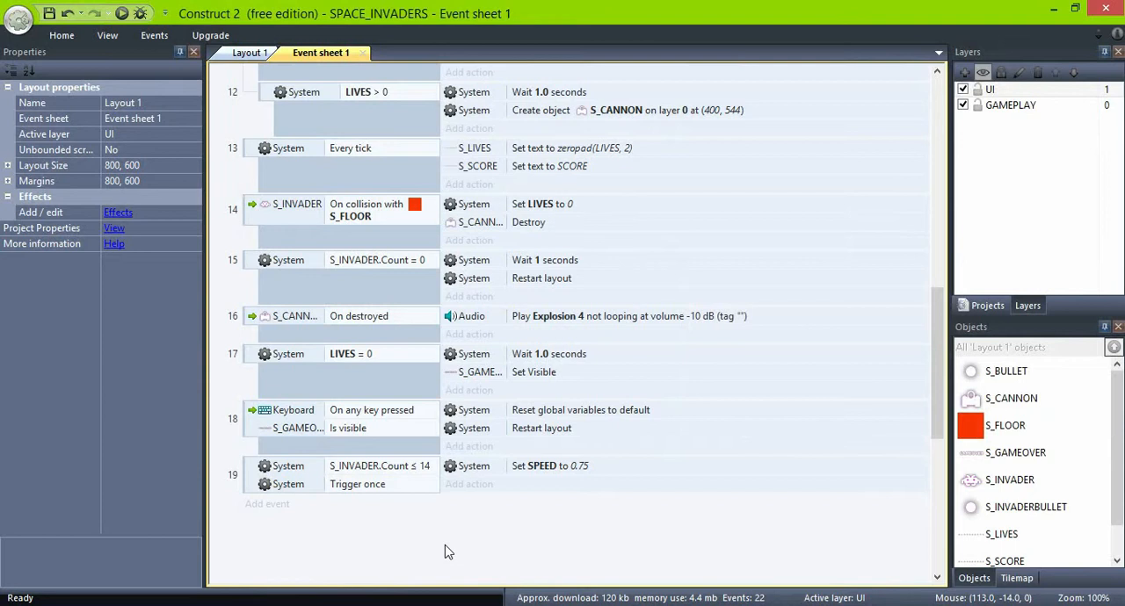
pyautogui.moveTo(407, 553)
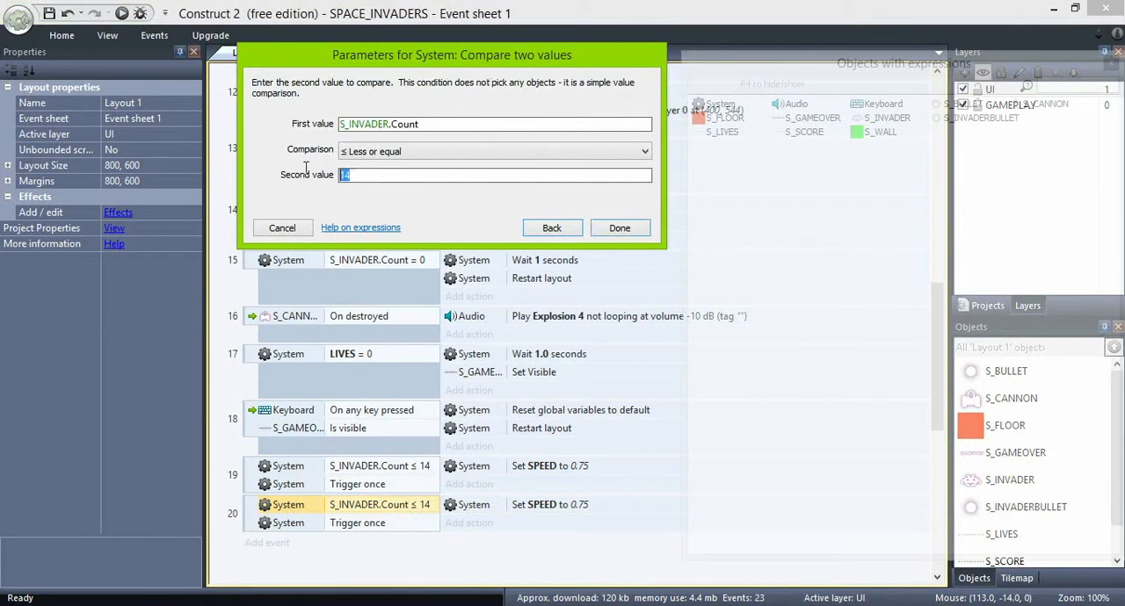
# Copy event 19 into event 20 with threshold S_INVADER.Count ≤ 7 and SPEED 0.5.
pyautogui.click(619, 228)
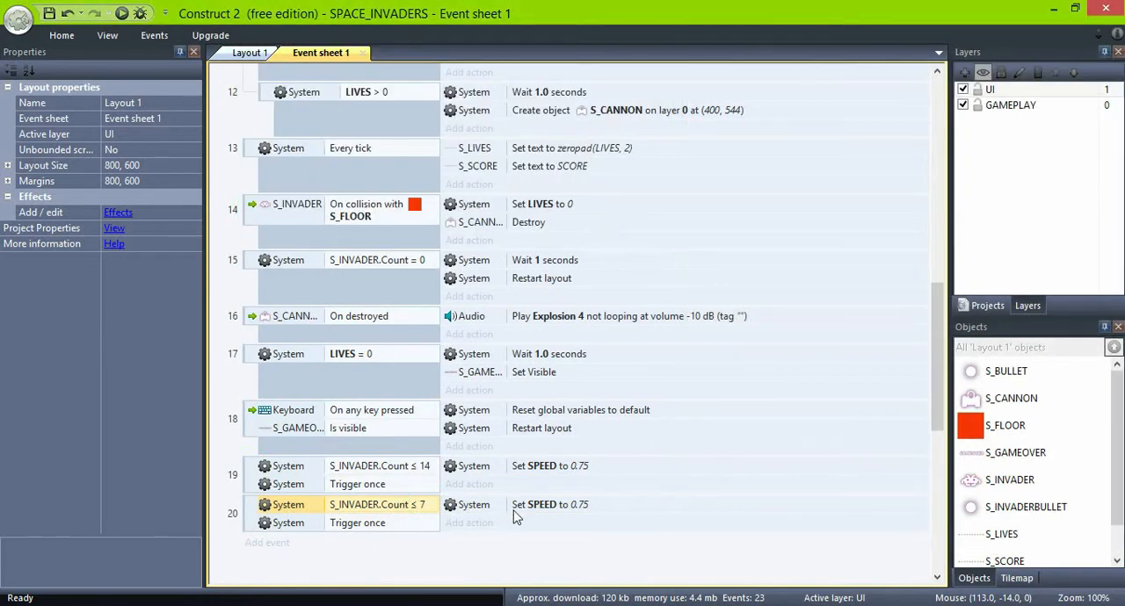
pyautogui.doubleClick(548, 504)
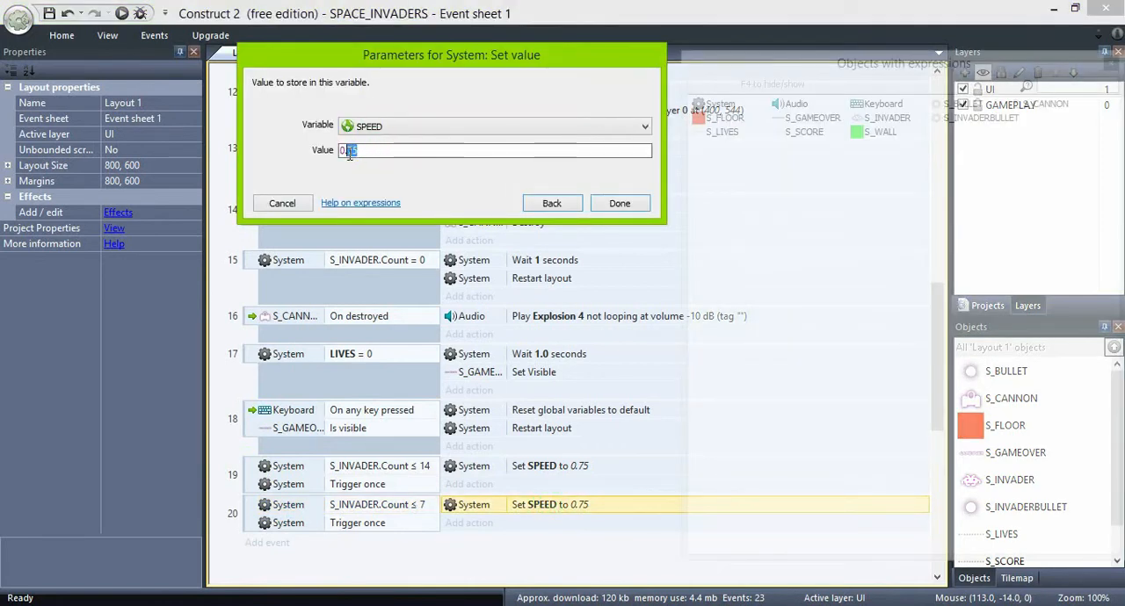
pyautogui.click(619, 204)
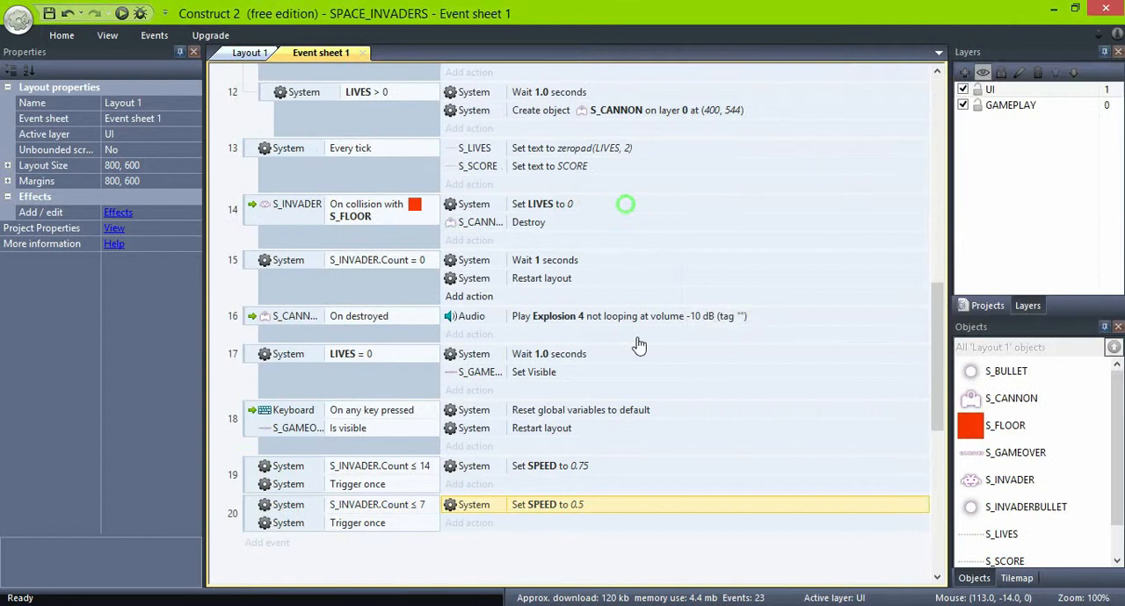
pyautogui.moveTo(608, 573)
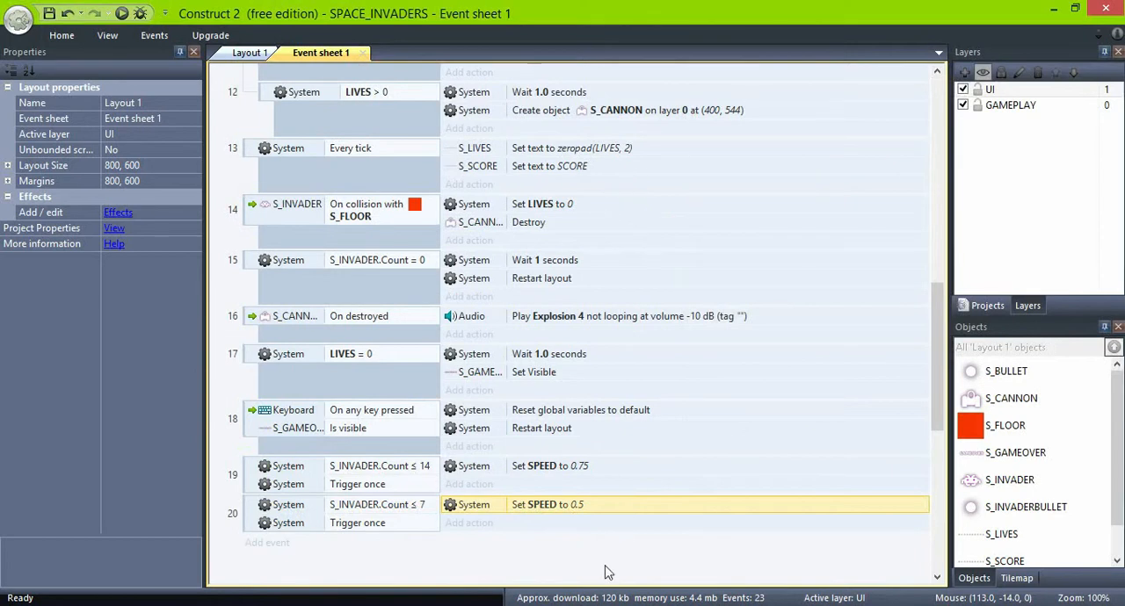
# Add a System action resetting SPEED to 1 in the On start of layout event.
pyautogui.scroll(3)
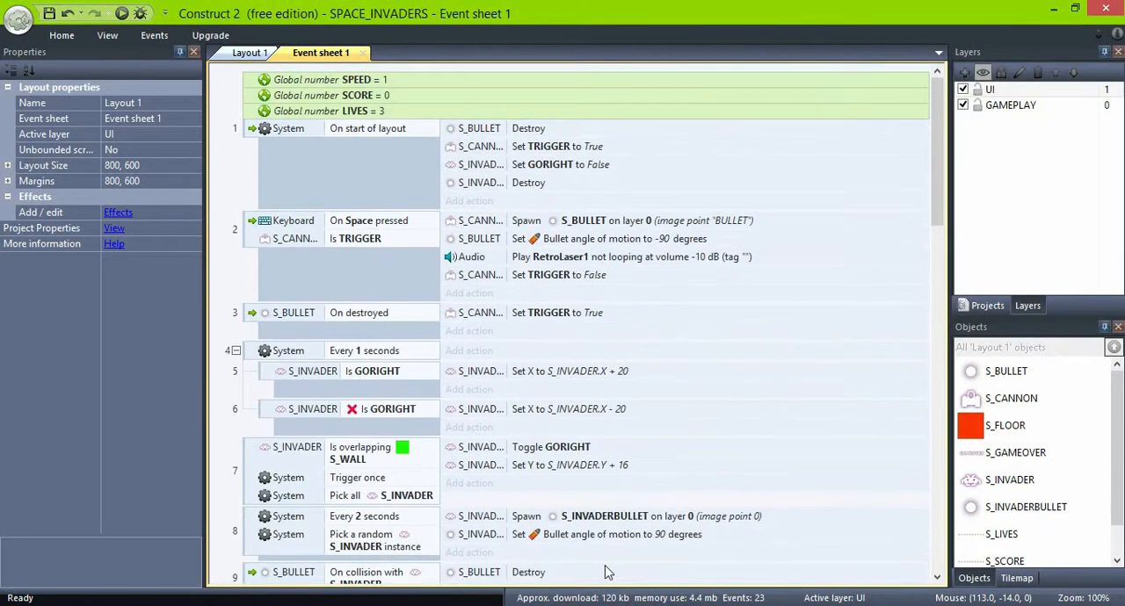
pyautogui.click(468, 201)
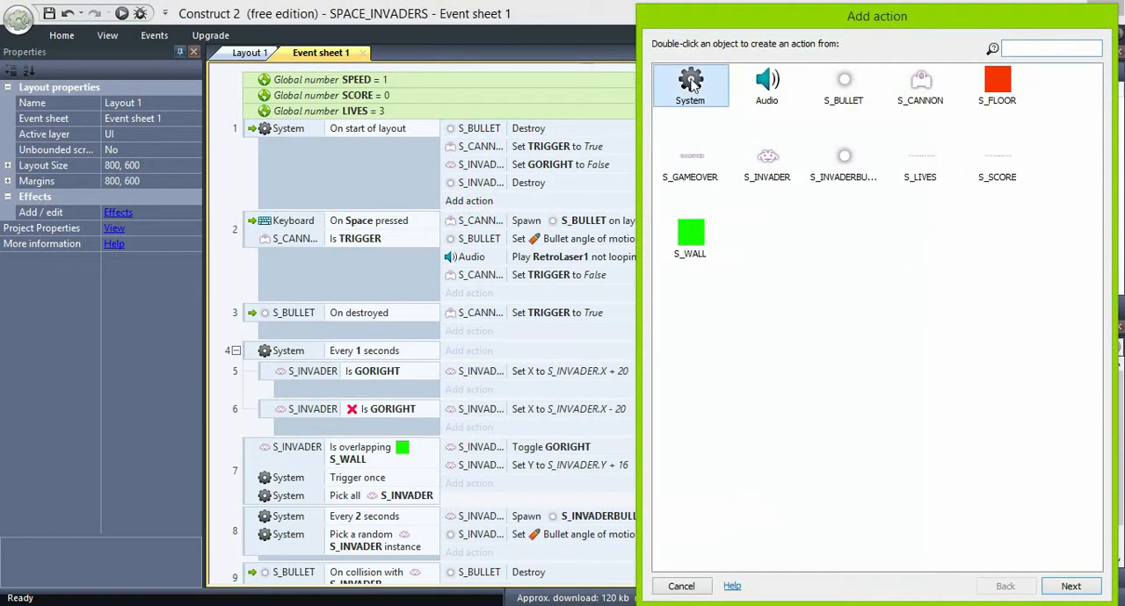
pyautogui.doubleClick(689, 85)
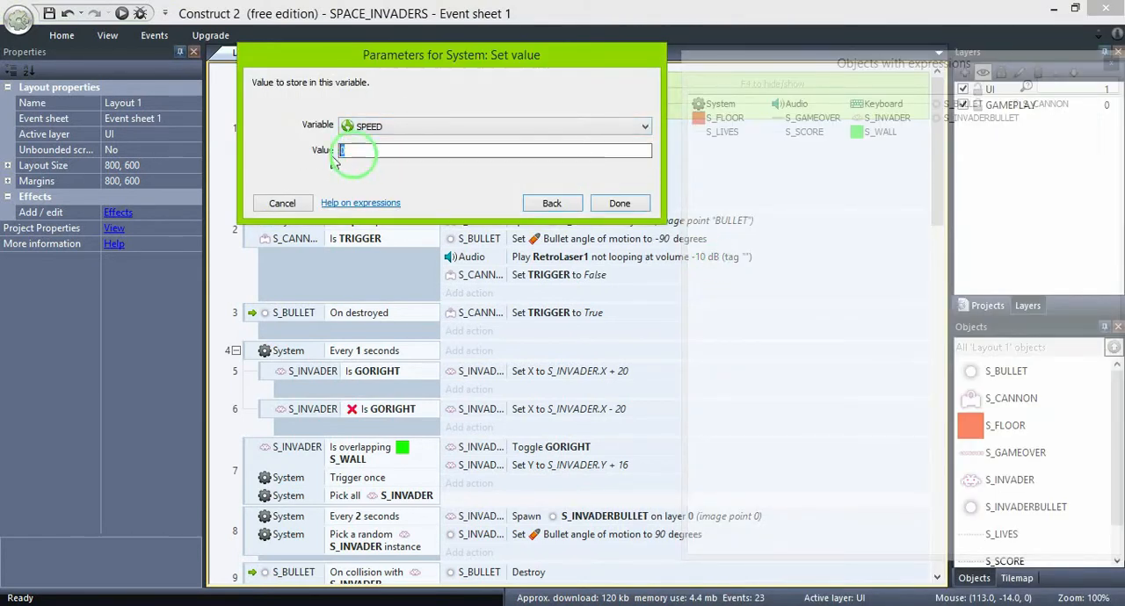
pyautogui.click(282, 204)
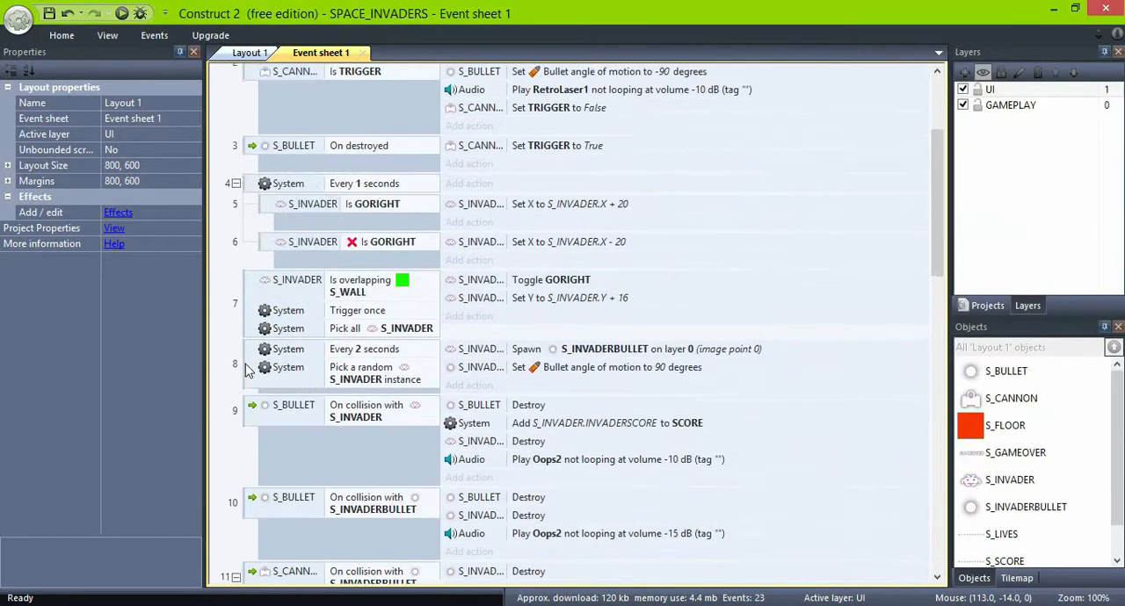
# Change the movement condition from Every 1 seconds to Every SPEED seconds.
pyautogui.scroll(-3)
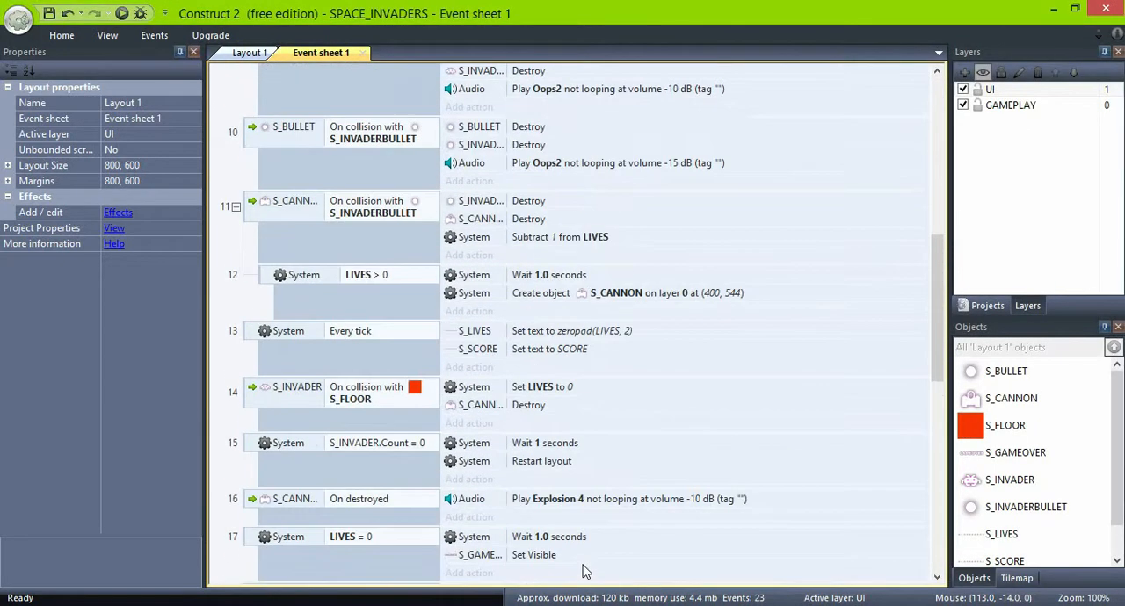
pyautogui.scroll(3)
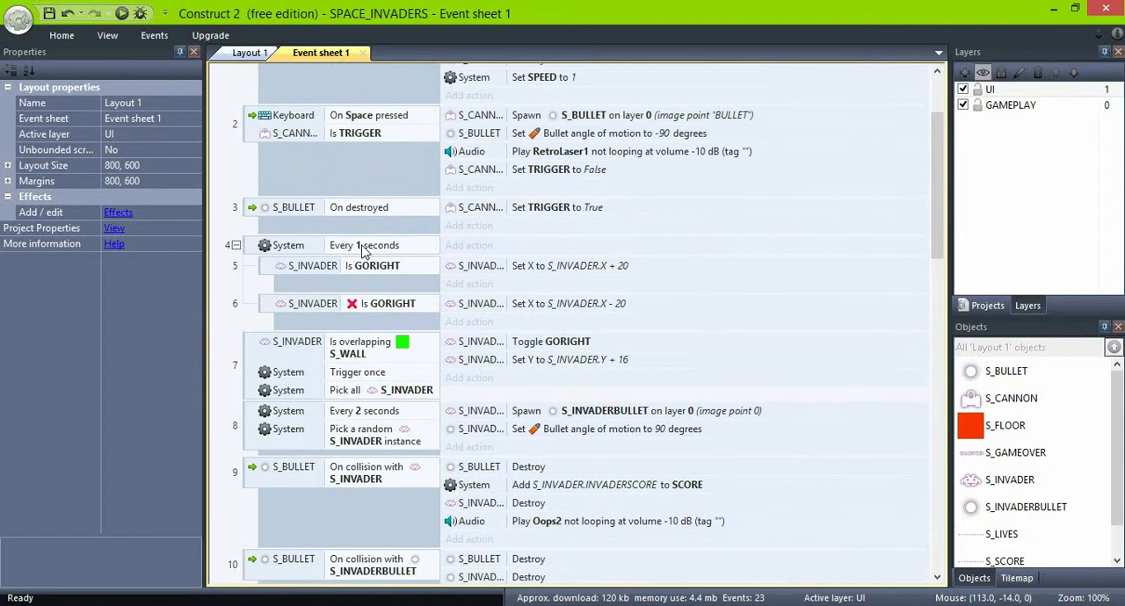
pyautogui.doubleClick(364, 246)
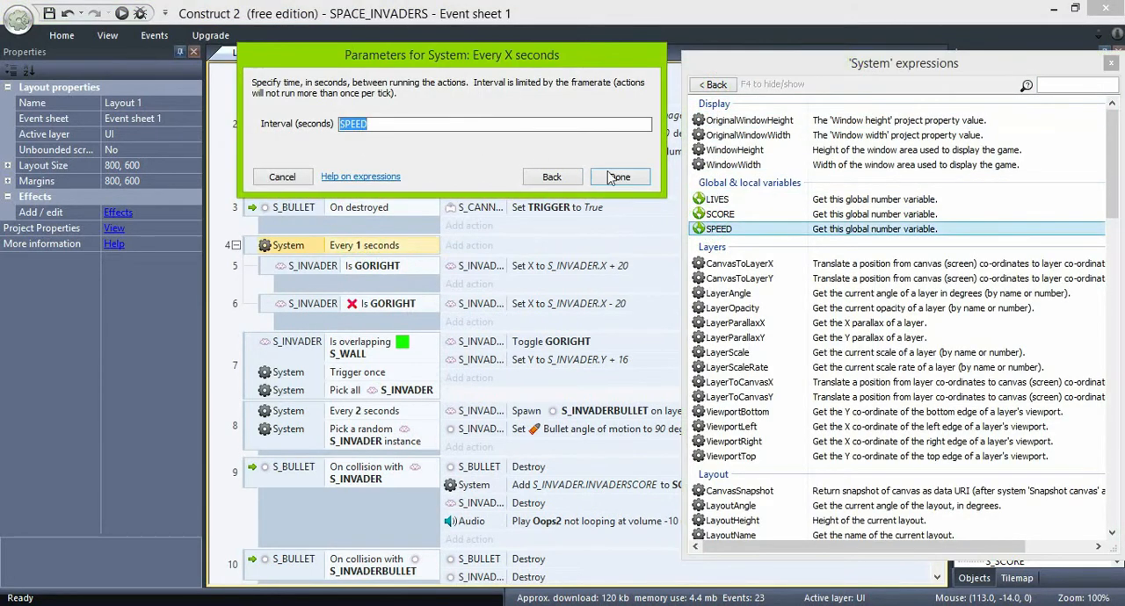
pyautogui.click(619, 176)
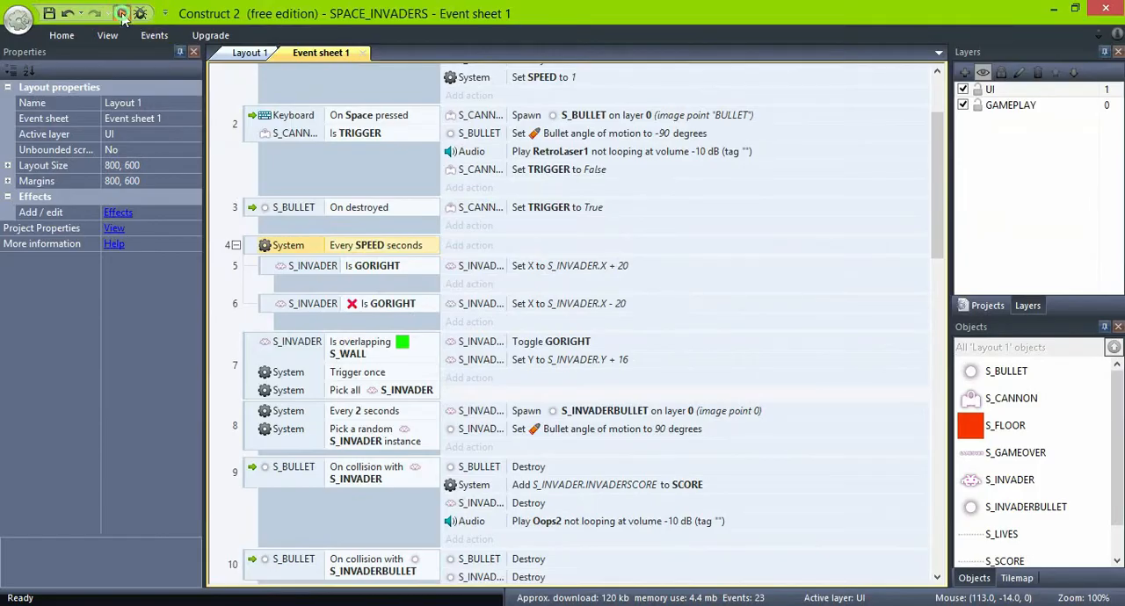
pyautogui.click(123, 14)
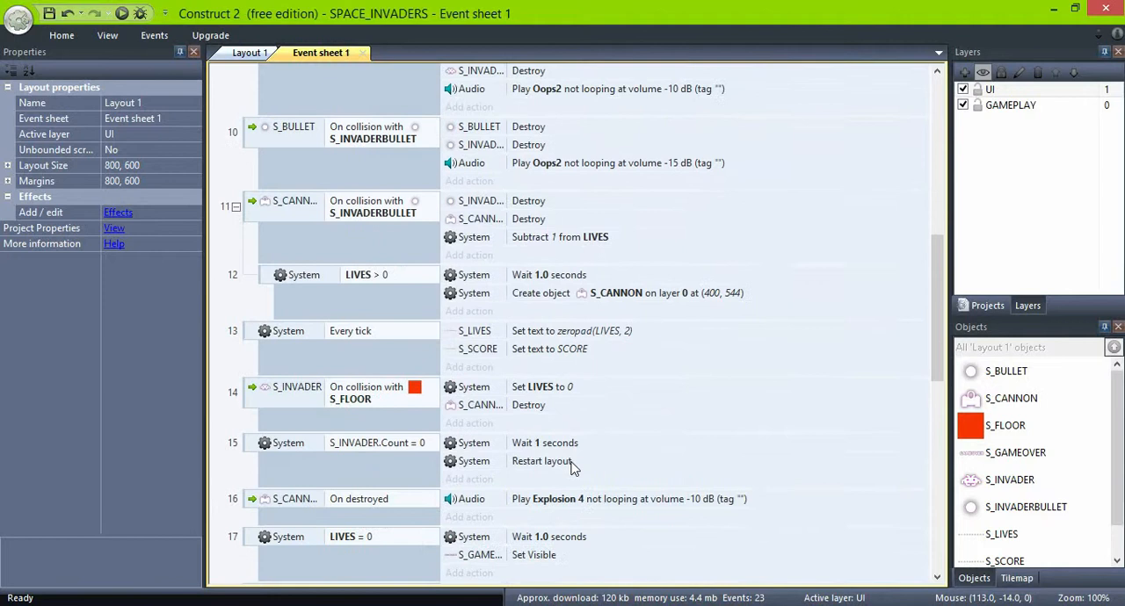
# Change event 19's Set value action so SPEED becomes 0.5 instead of 0.75.
pyautogui.doubleClick(549, 422)
pyautogui.write('0')
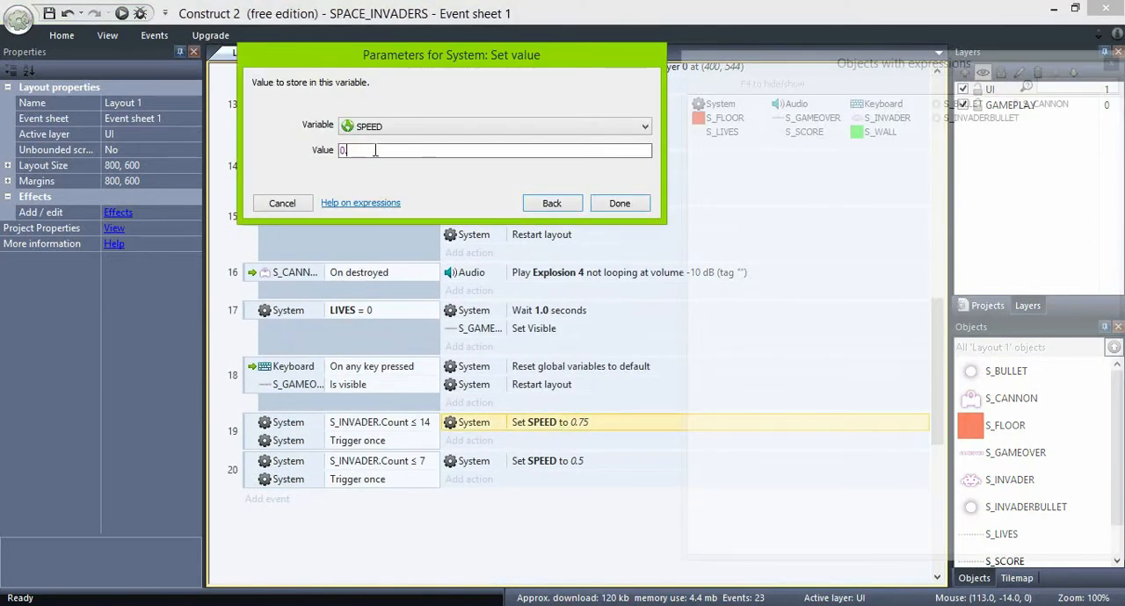
pyautogui.click(619, 204)
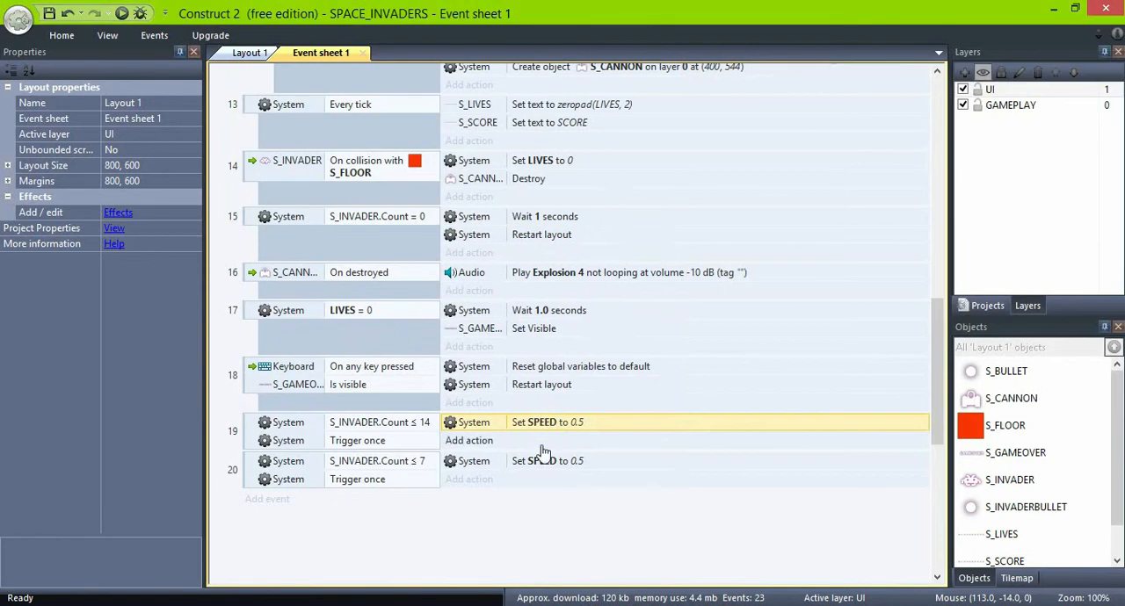